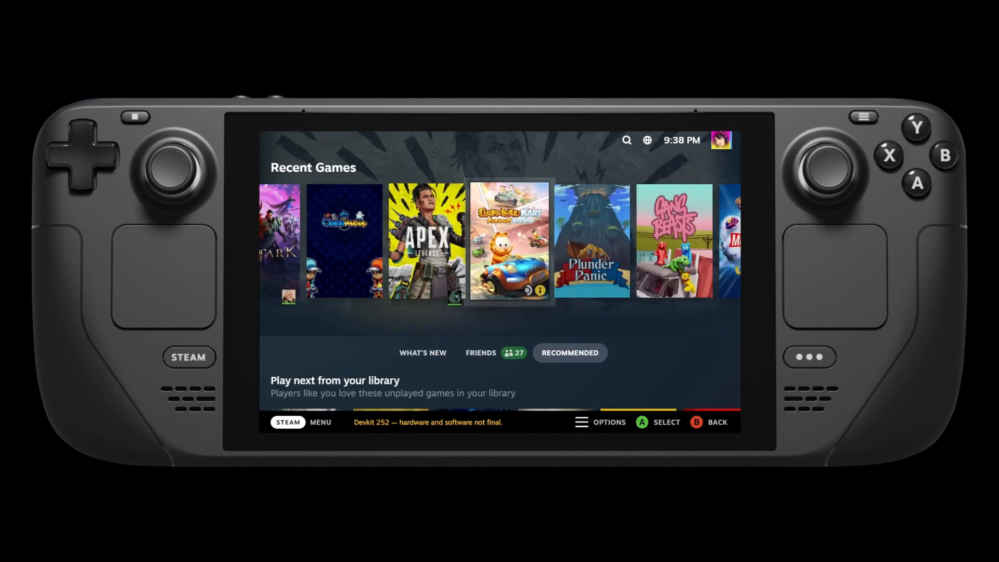
Browse Recommended and Friends, then What's New down to the What's New from the Store section
{"action": "scroll", "scroll_direction": "down", "scroll_amount": 3}
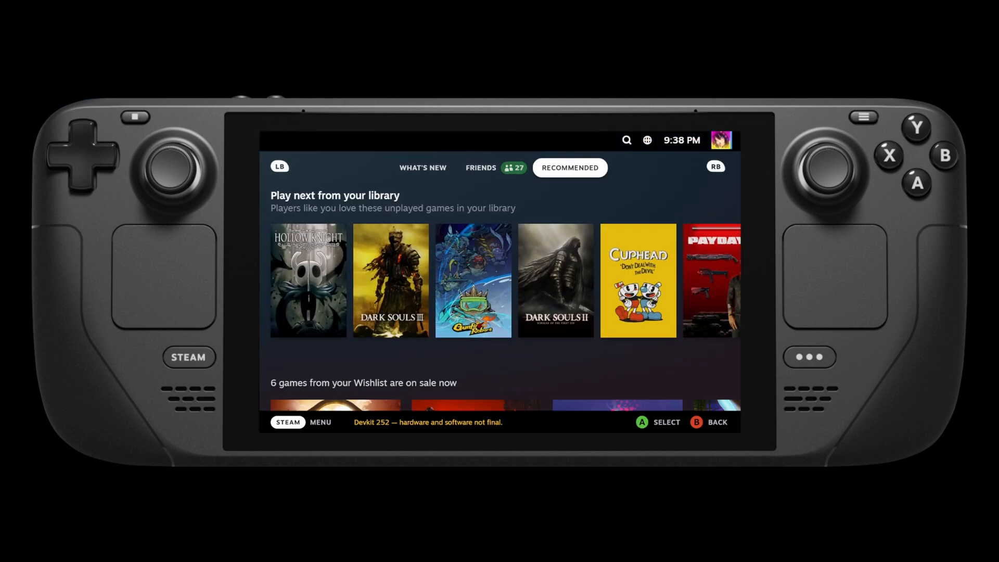
{"action": "left_click", "coordinate": [494, 167]}
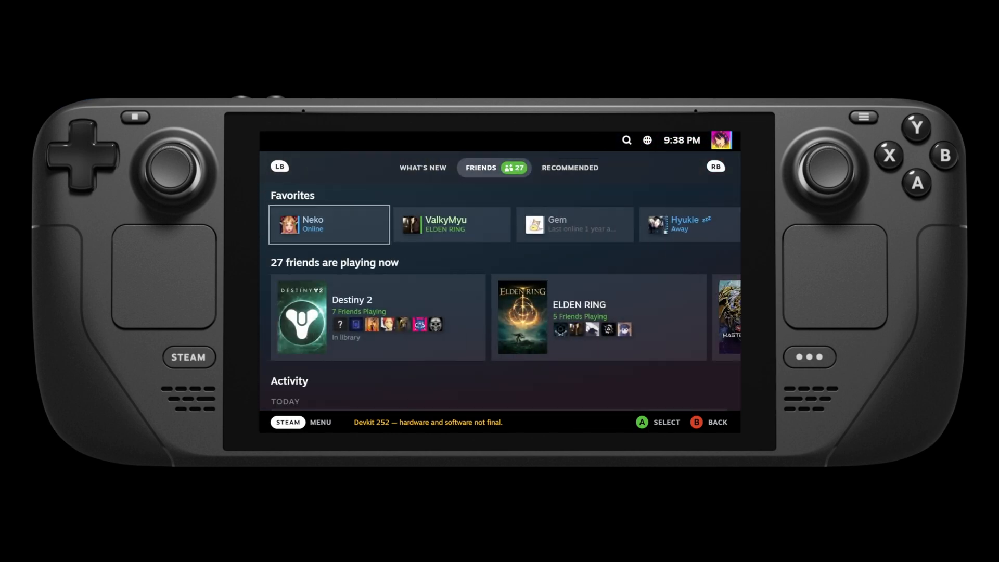
{"action": "left_click", "coordinate": [422, 167]}
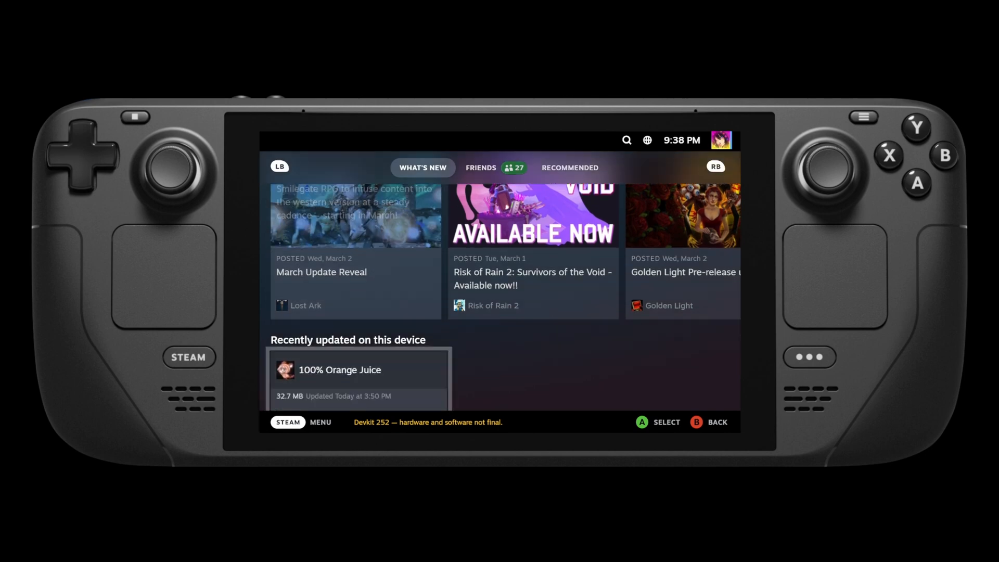
{"action": "scroll", "scroll_direction": "down", "scroll_amount": 3}
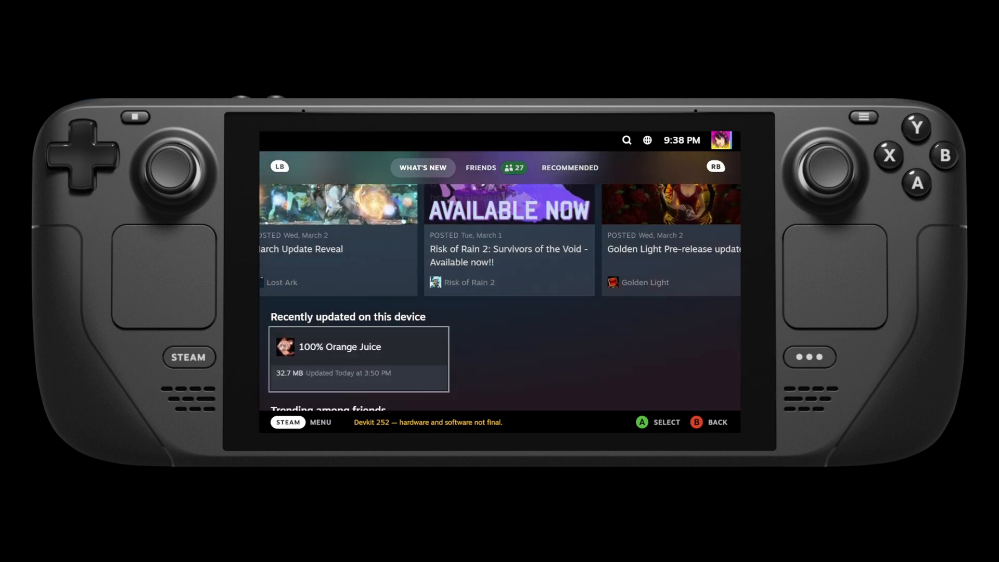
{"action": "scroll", "scroll_direction": "down", "scroll_amount": 3}
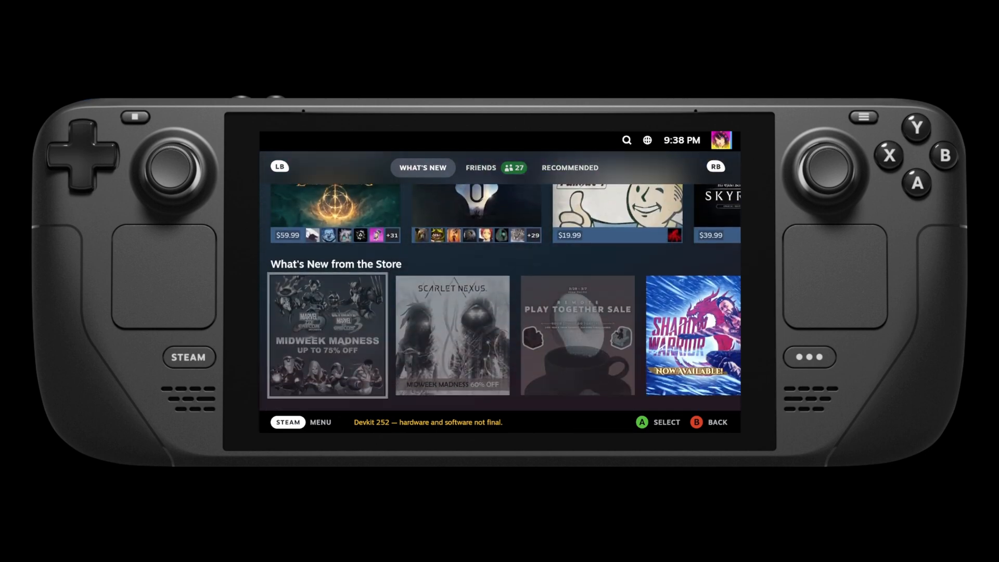